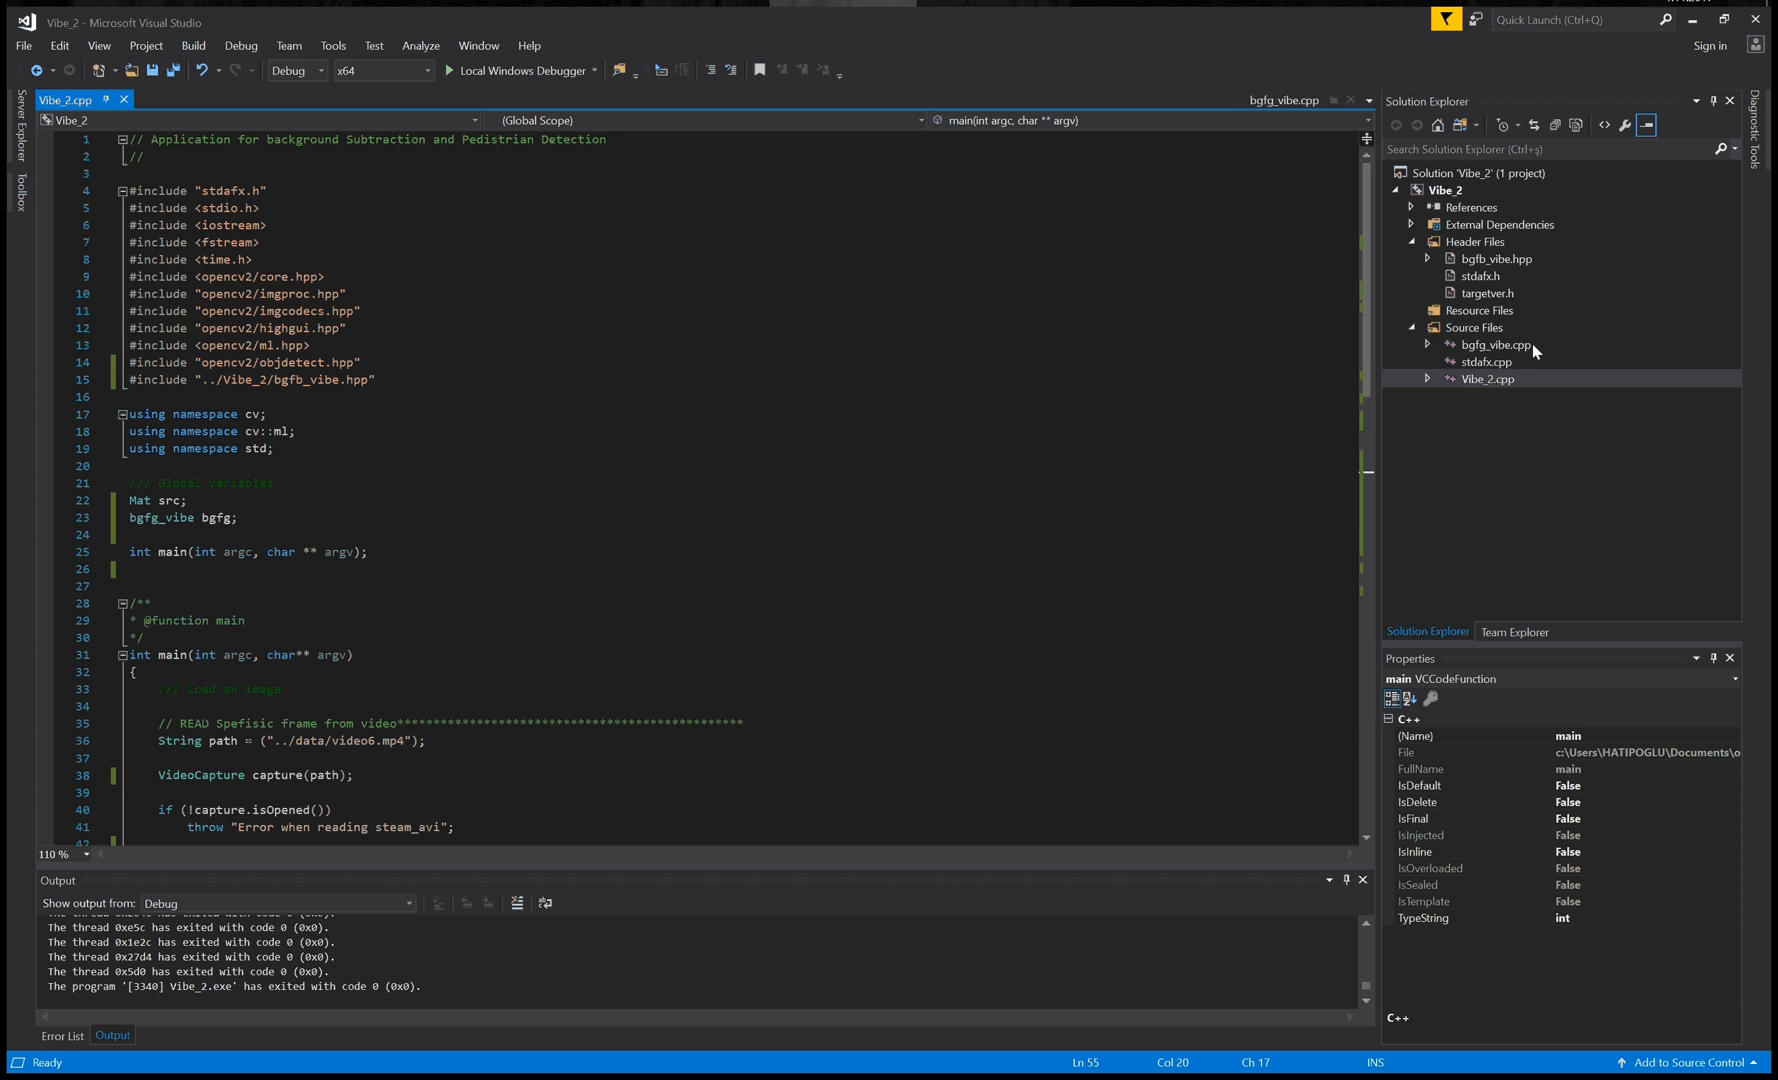
pyautogui.click(1492, 345)
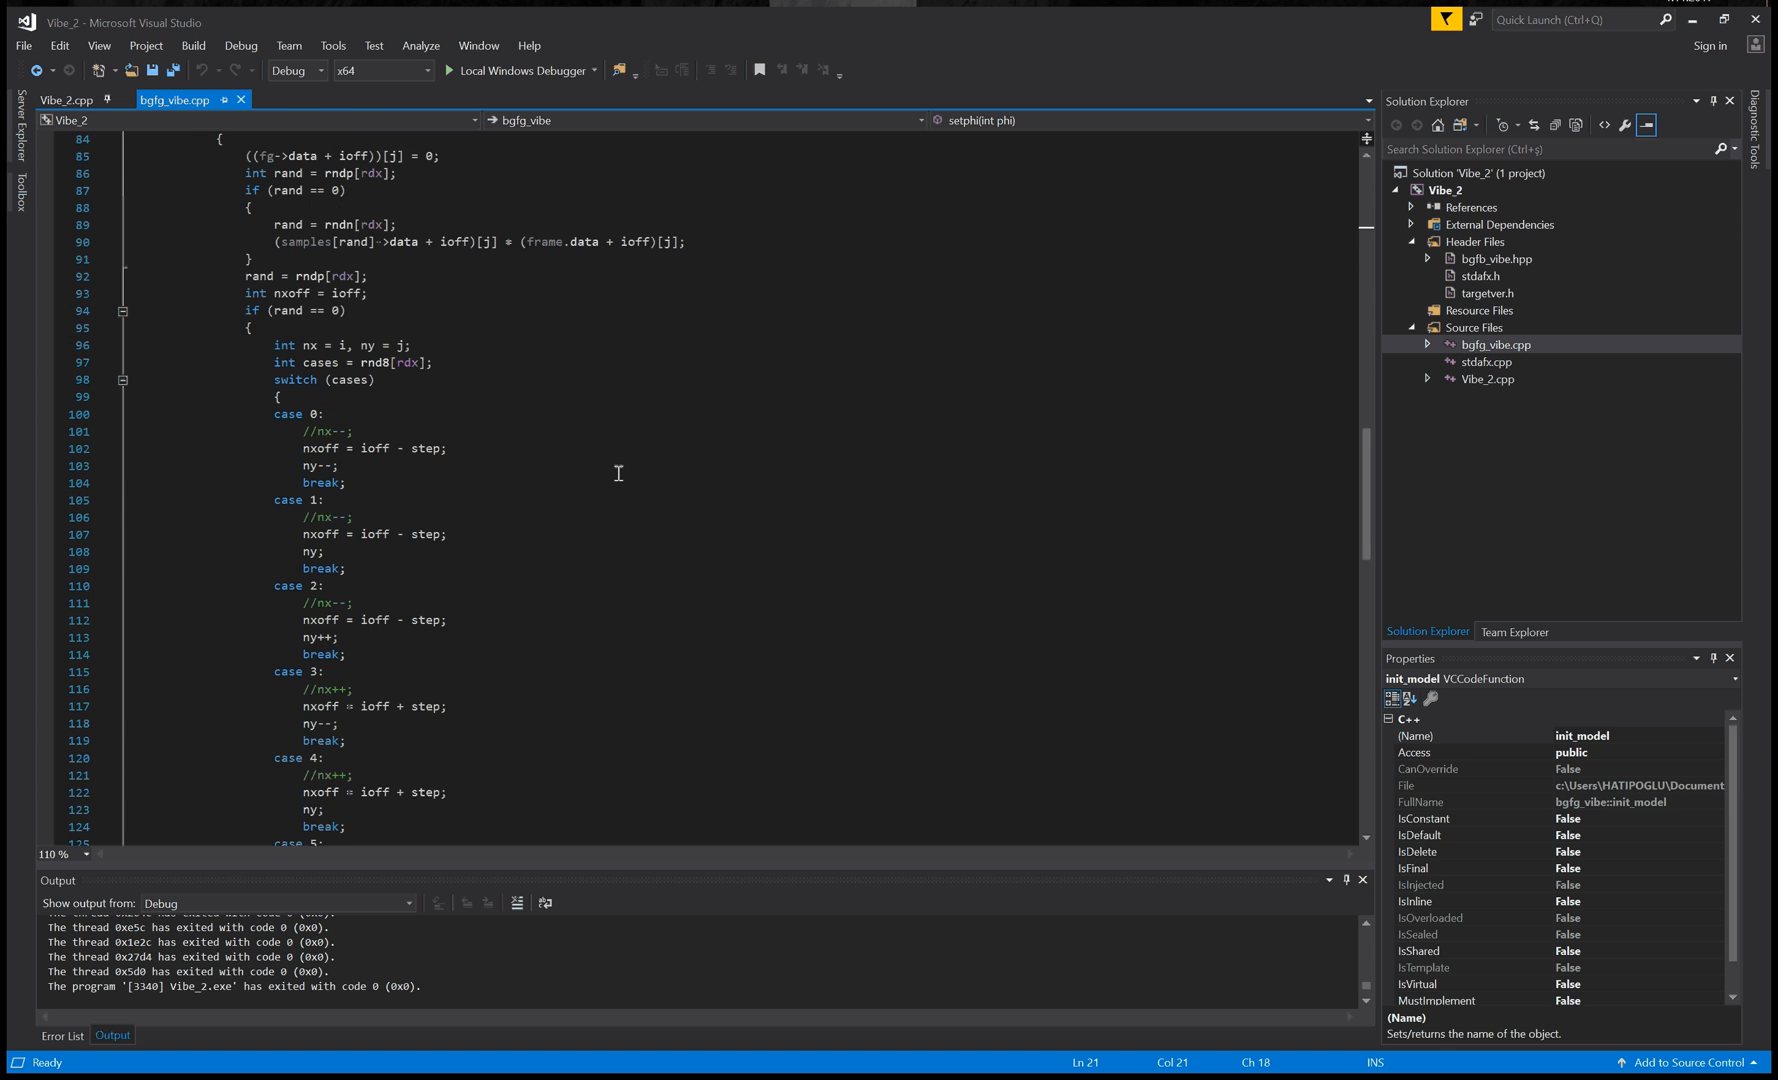
pyautogui.click(64, 100)
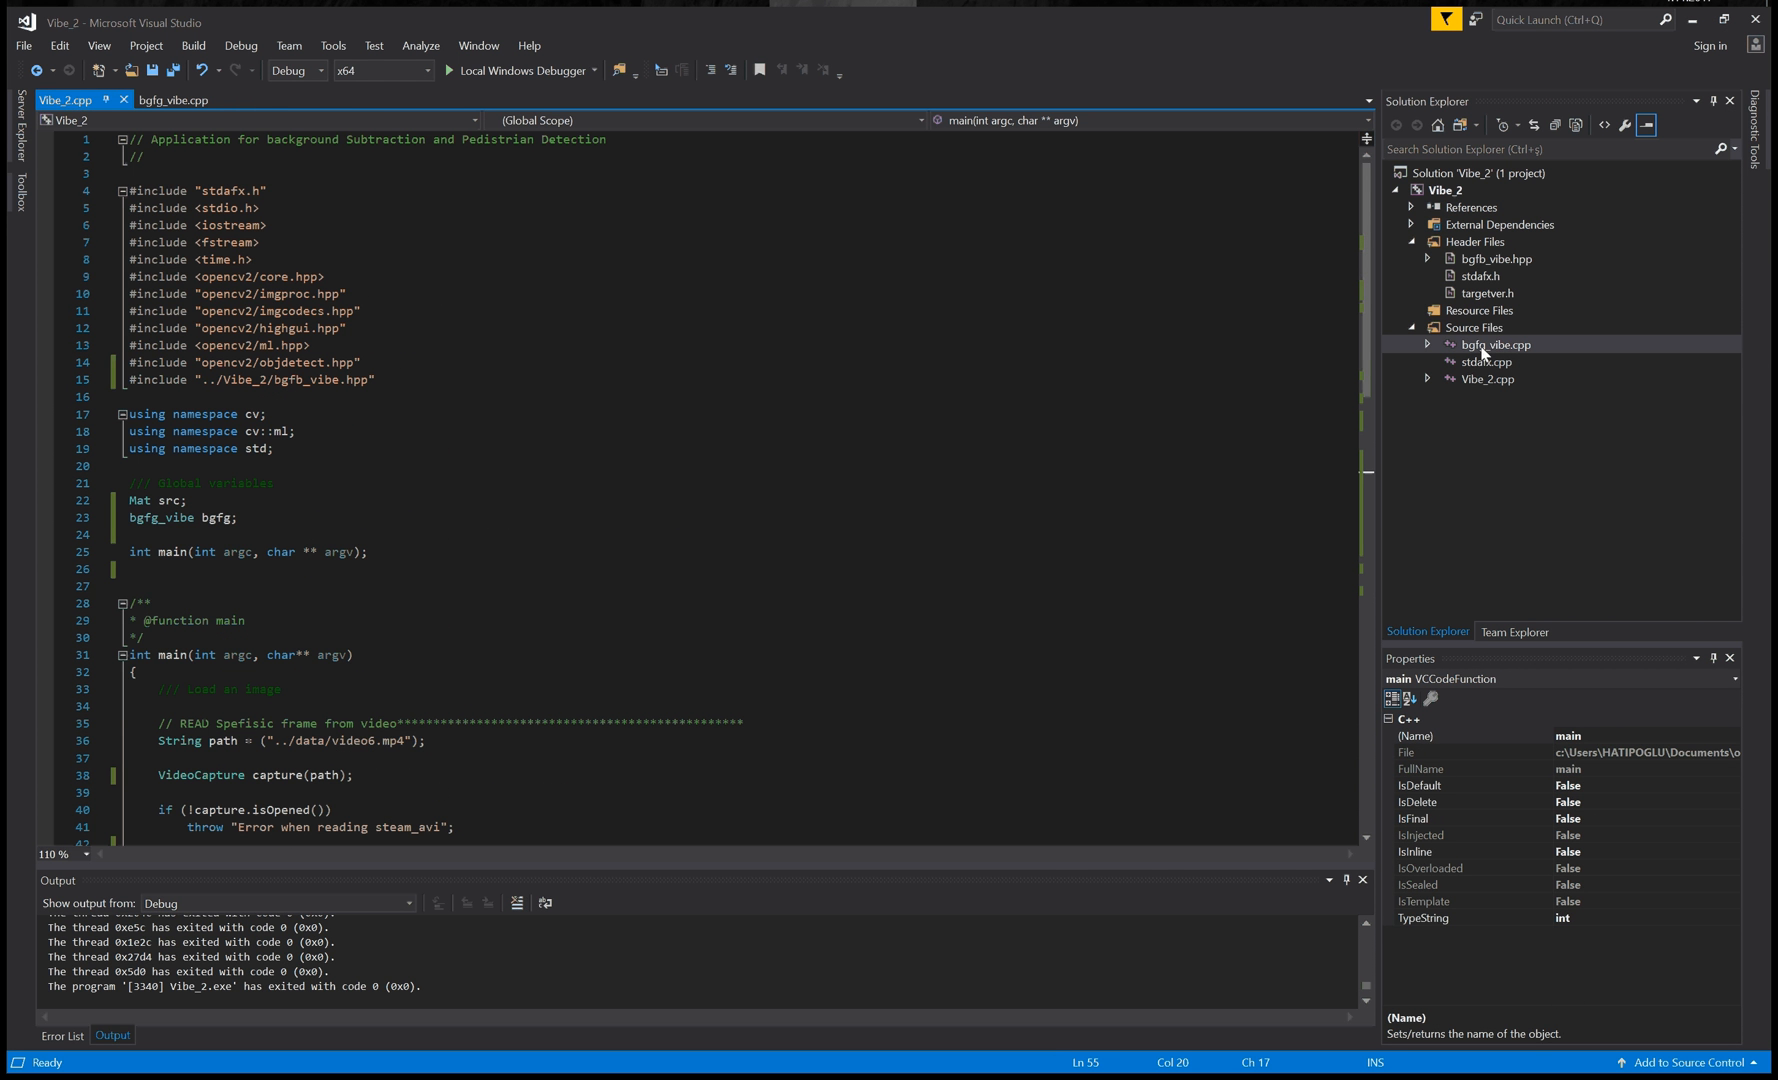
pyautogui.click(1492, 344)
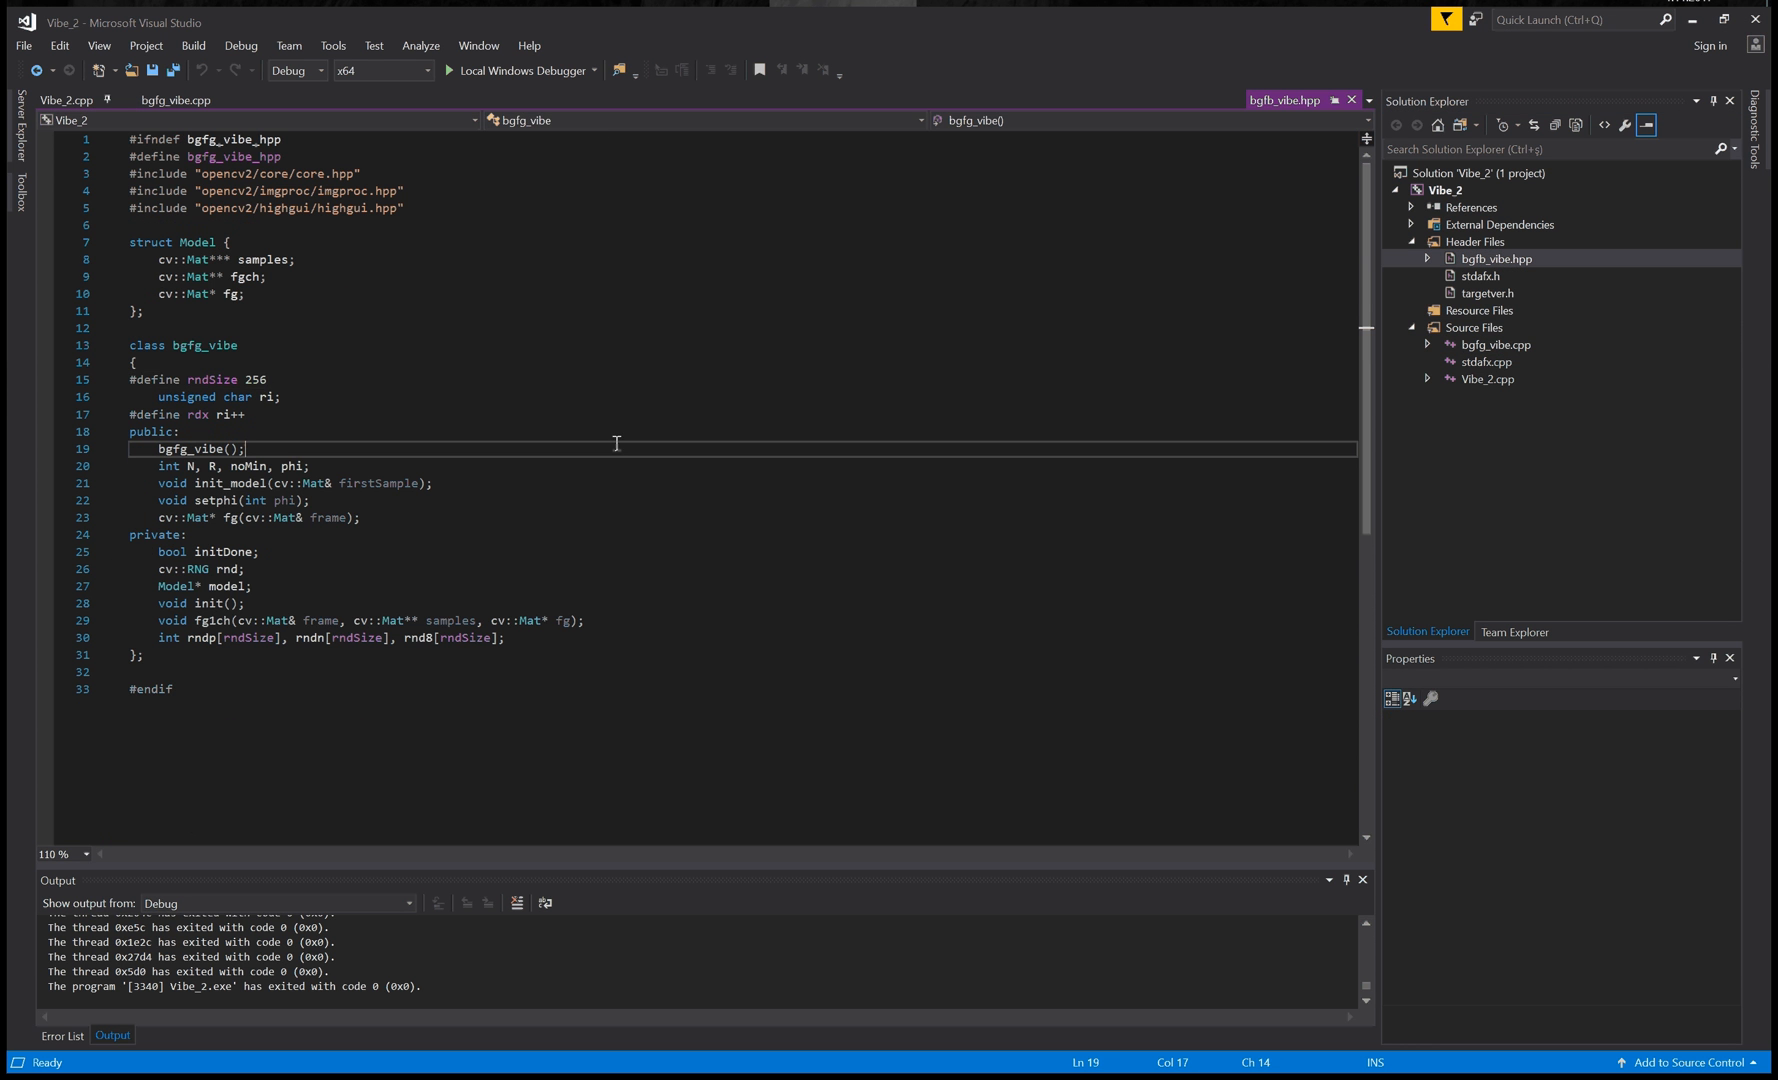
pyautogui.click(59, 100)
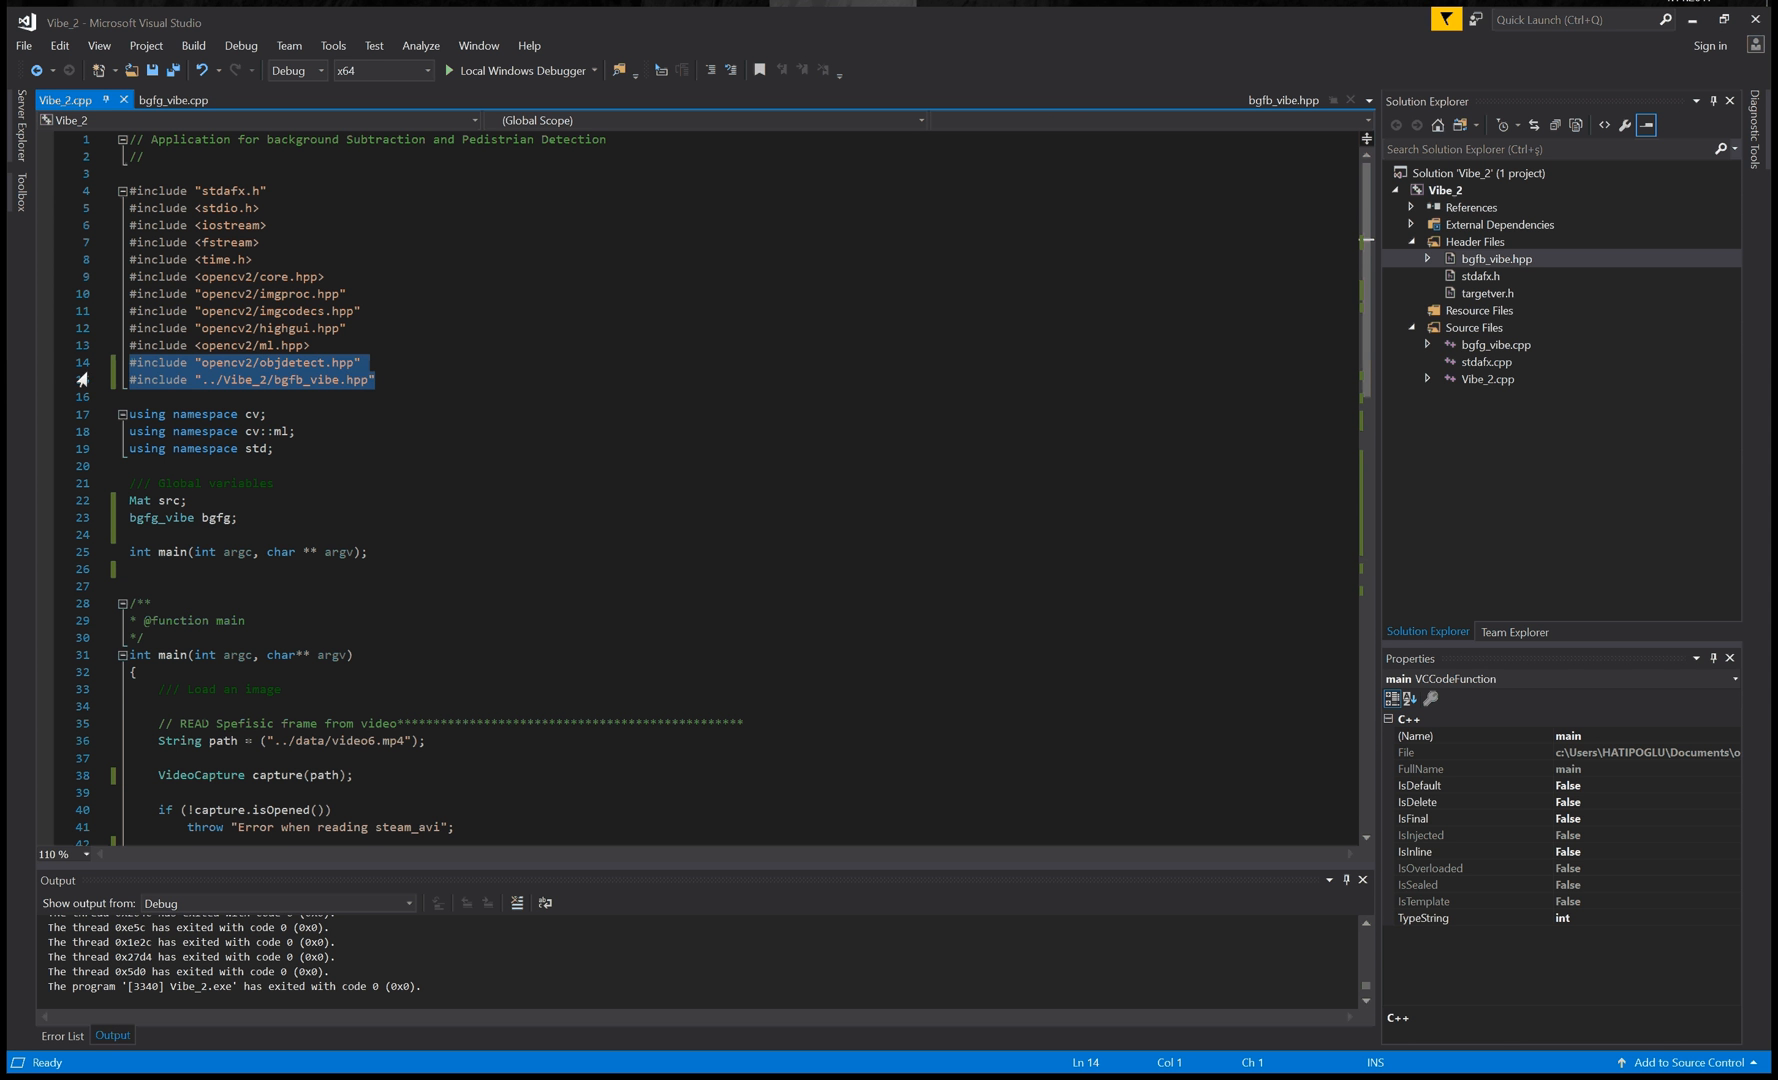
pyautogui.doubleClick(242, 380)
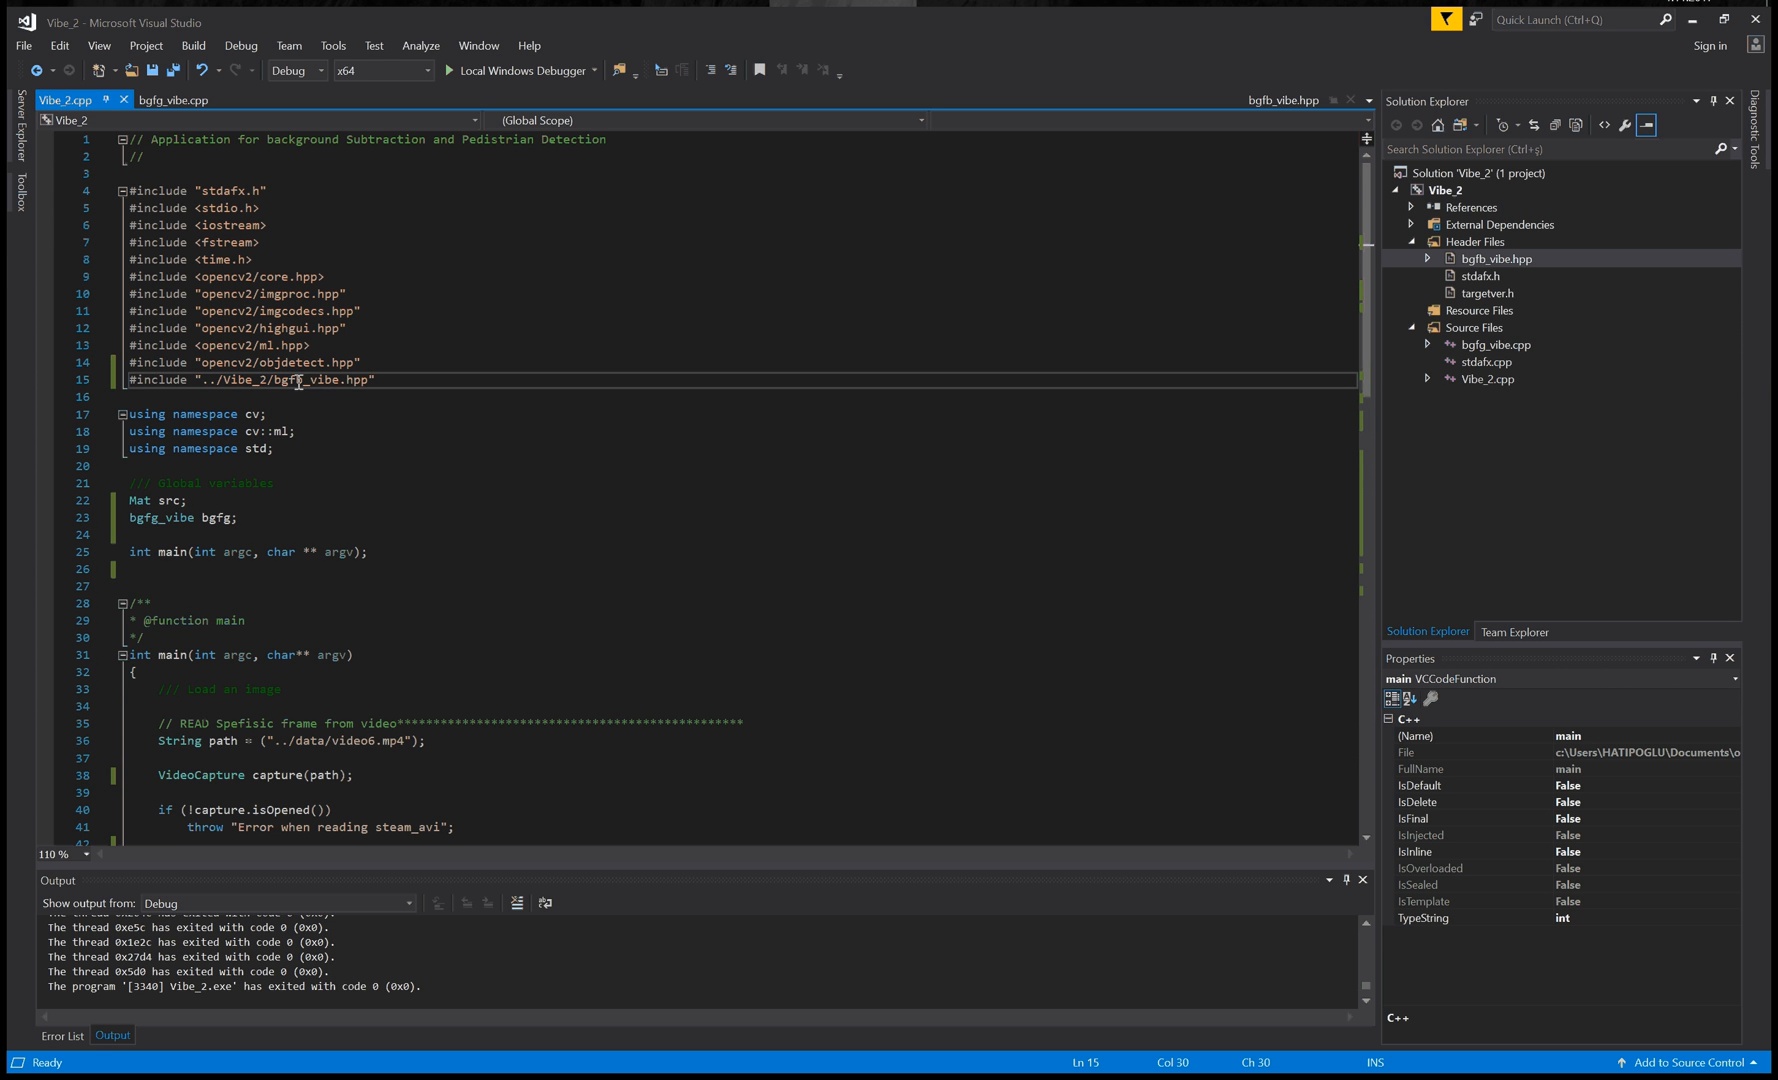
pyautogui.scroll(-3)
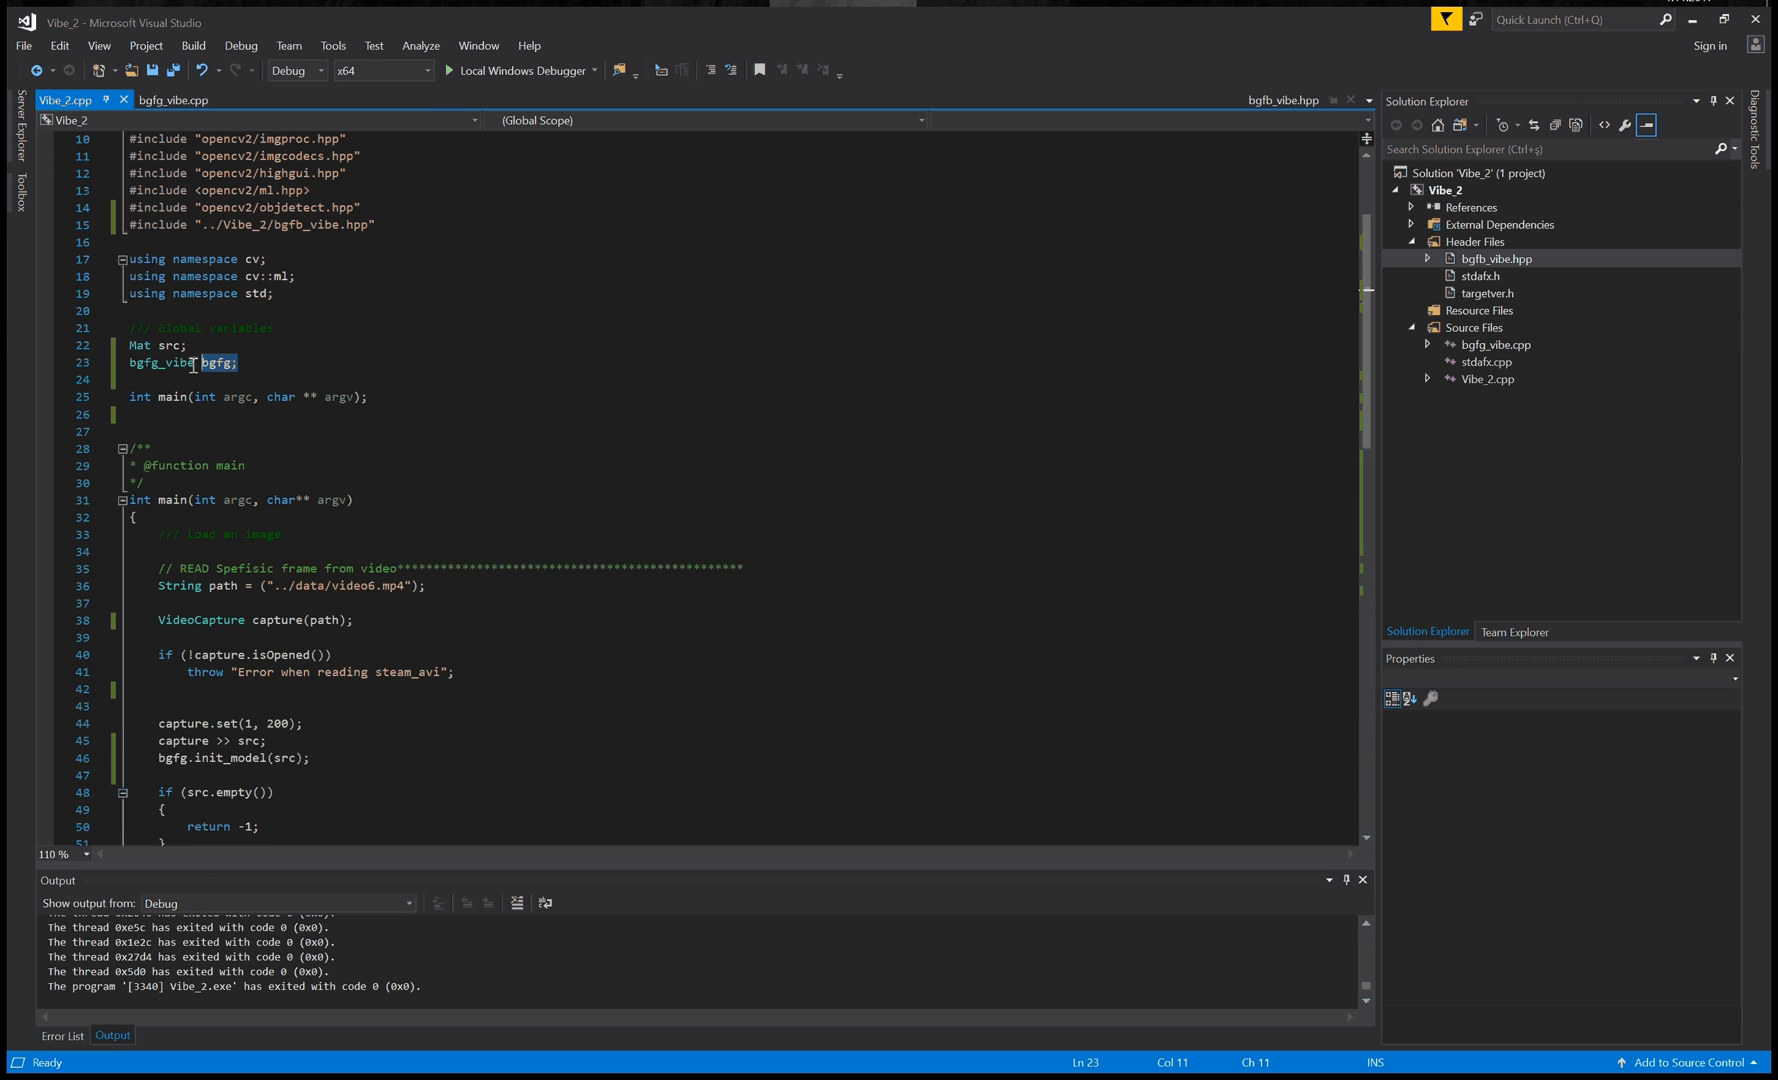
pyautogui.doubleClick(215, 362)
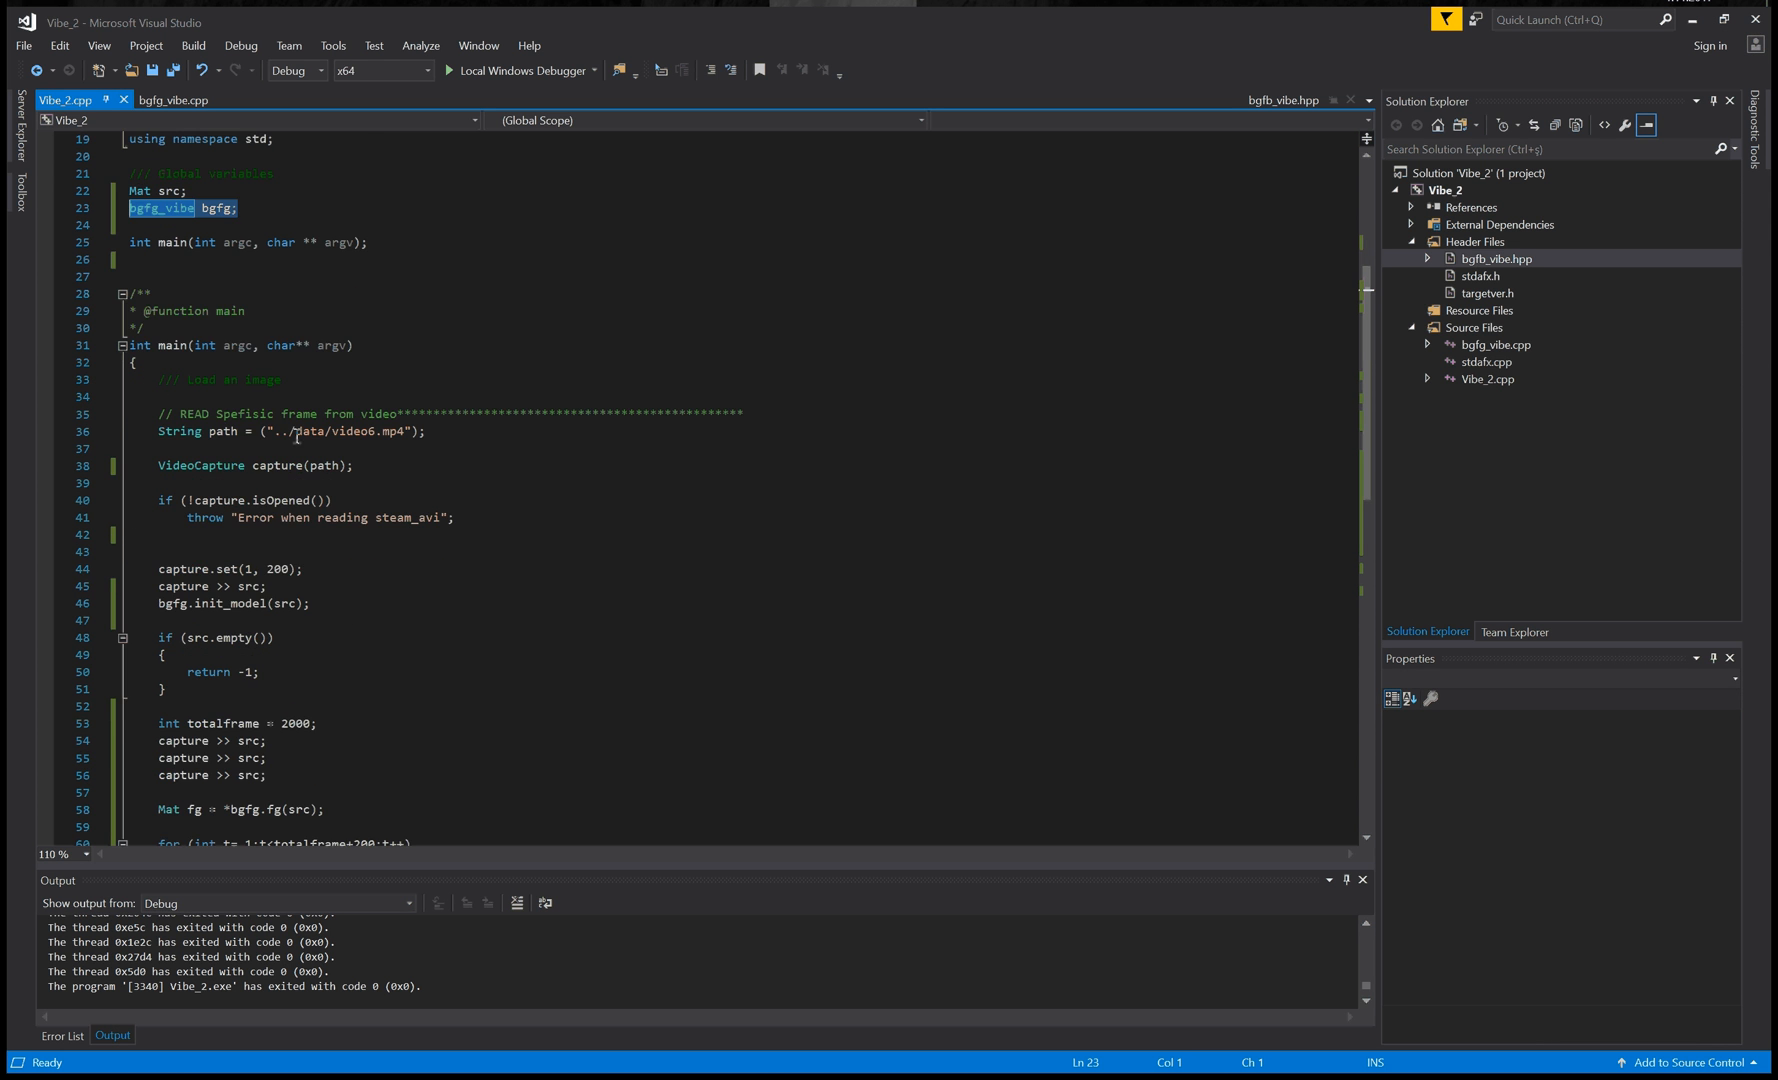
pyautogui.scroll(-3)
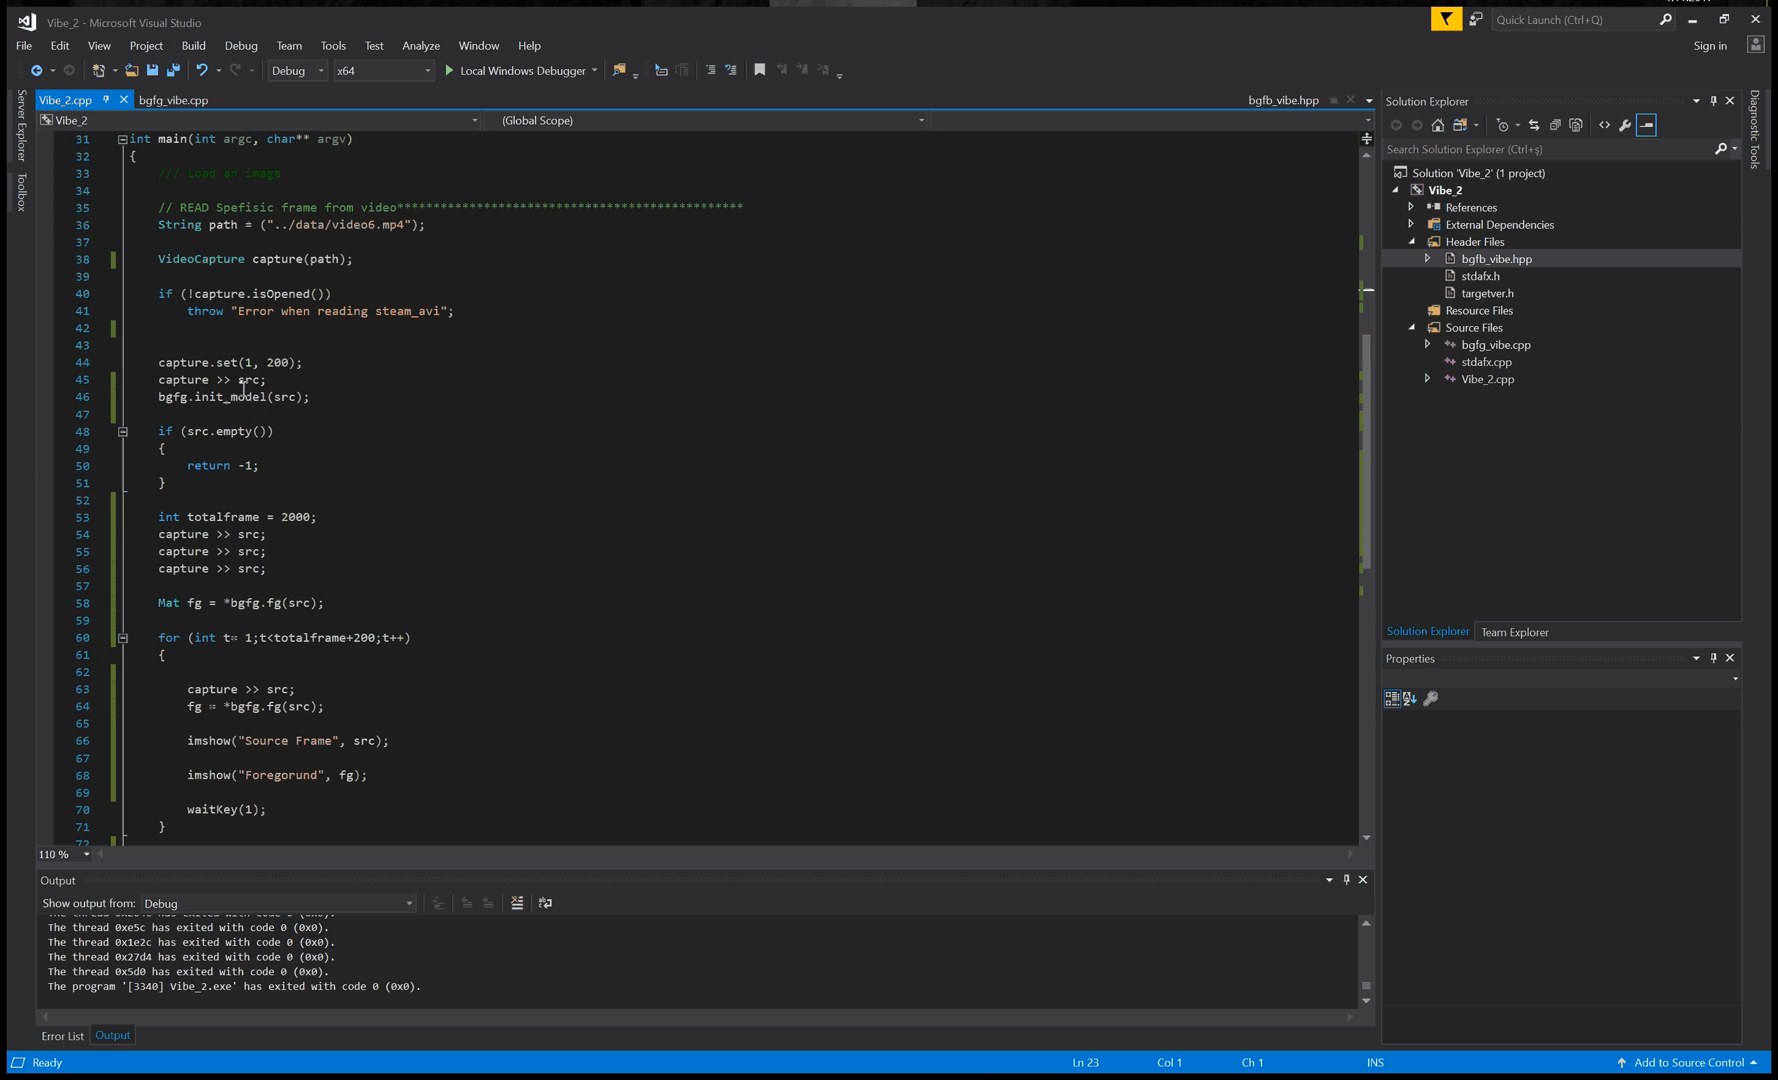
pyautogui.click(290, 362)
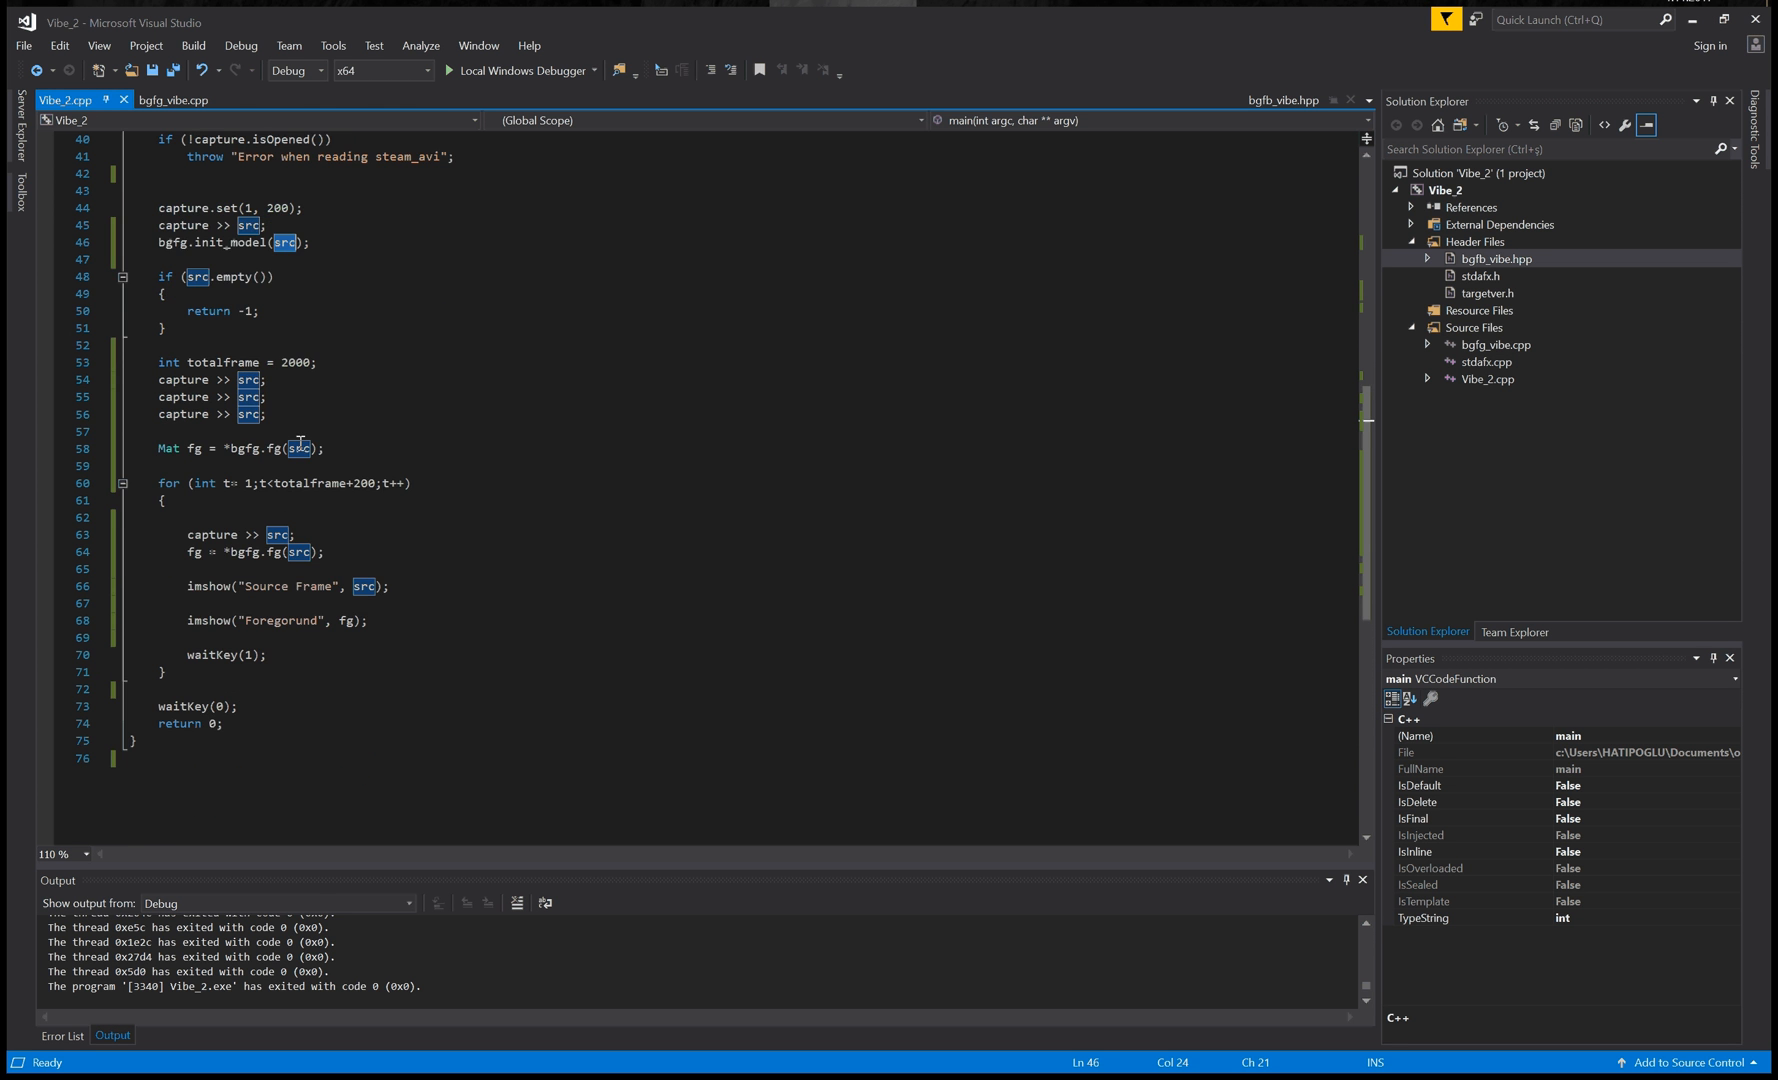
pyautogui.scroll(-3)
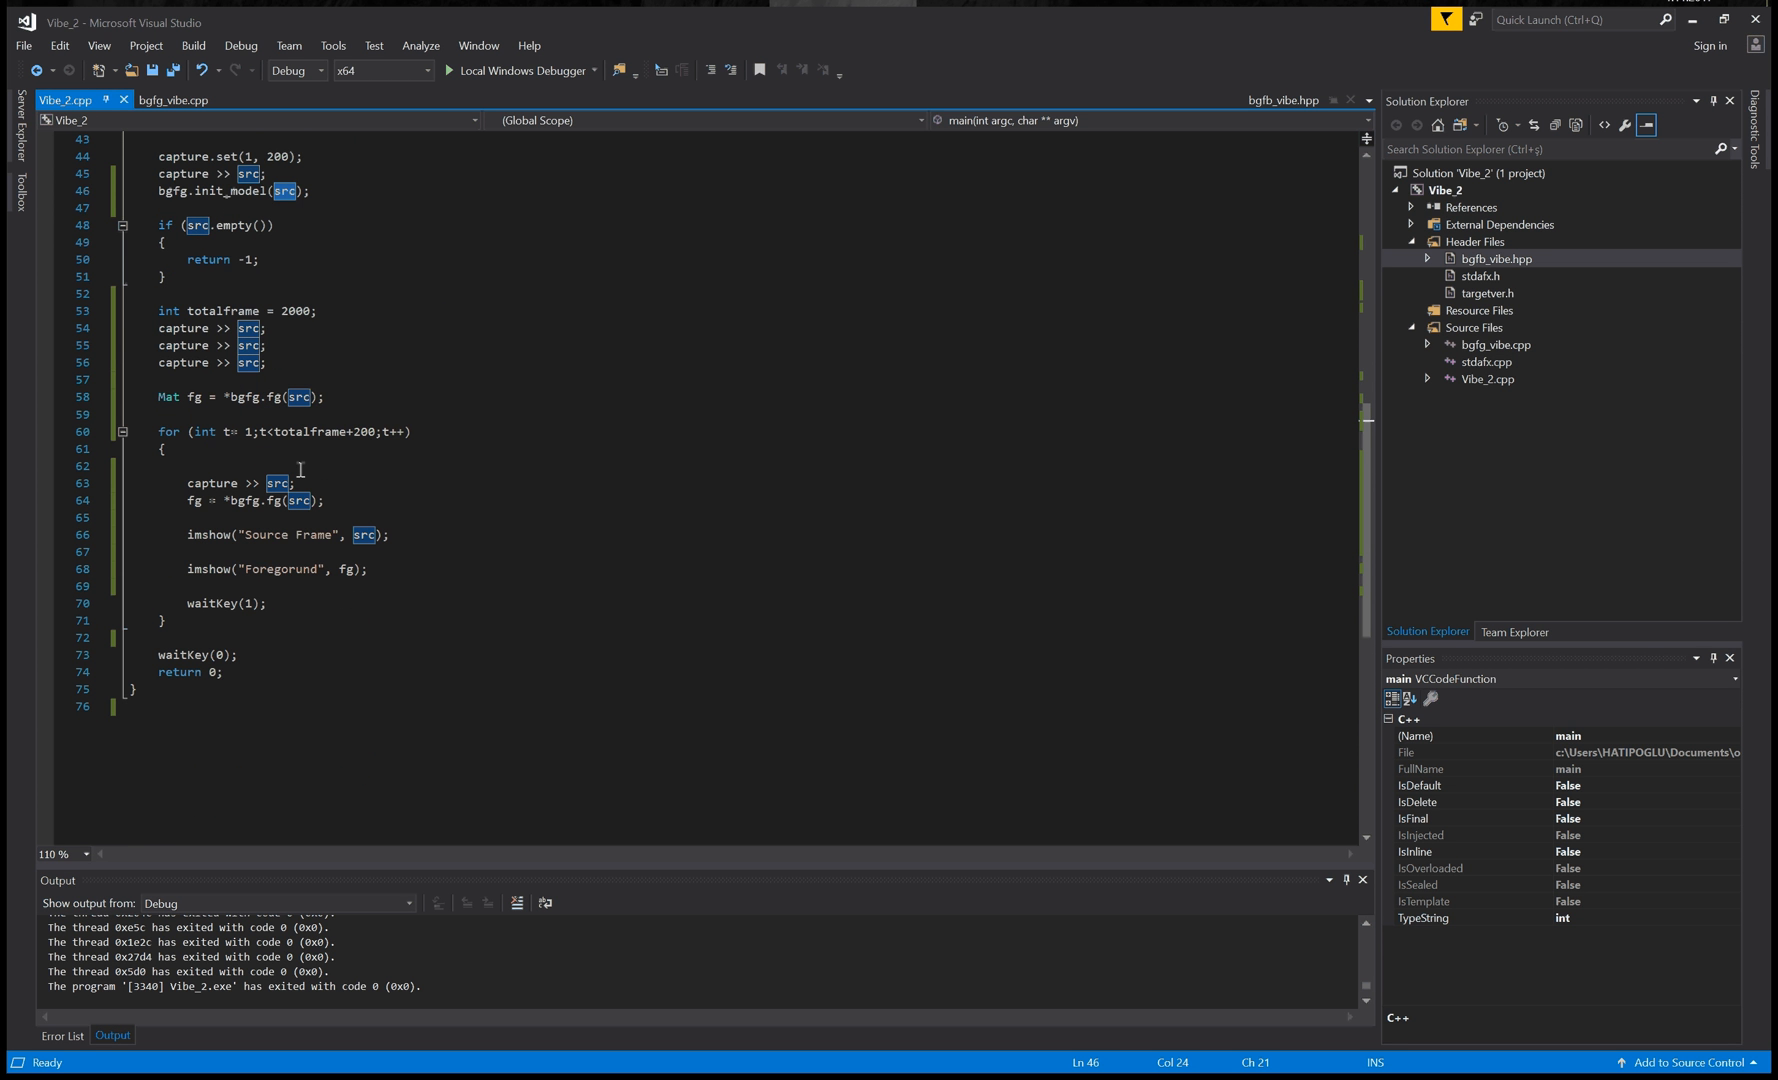
pyautogui.click(300, 397)
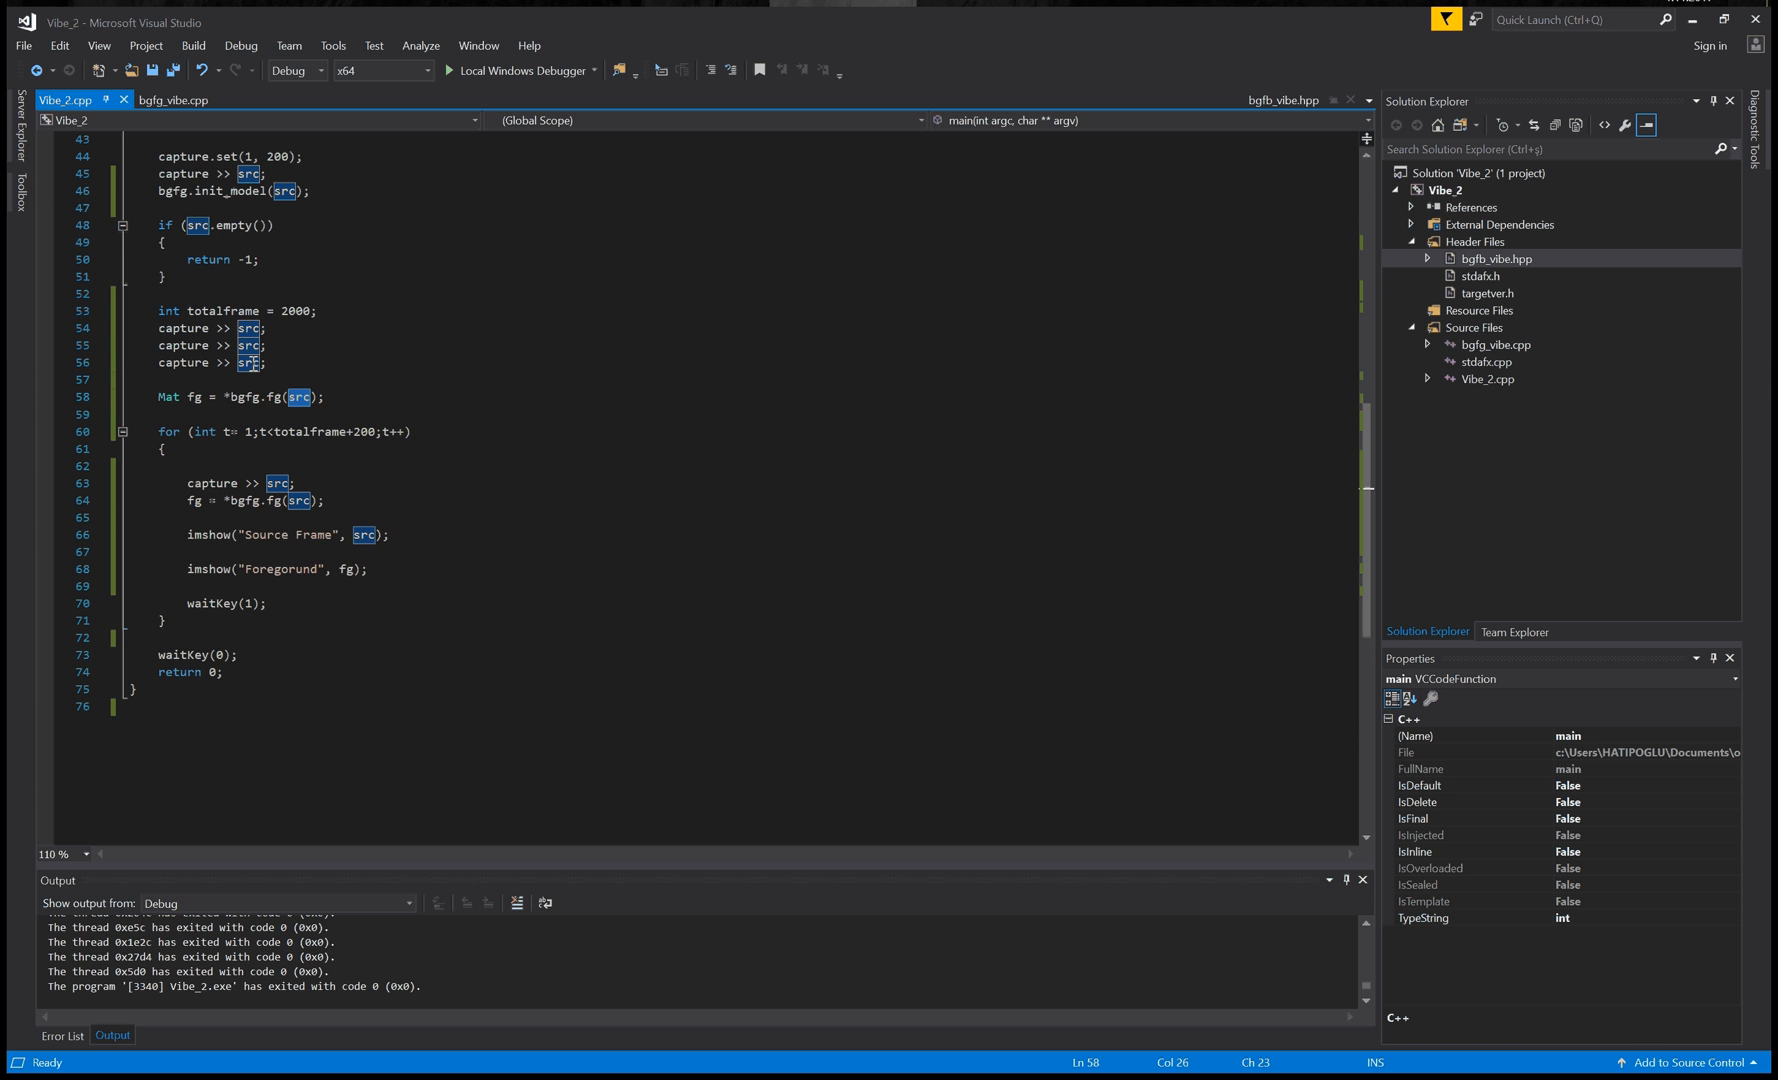
pyautogui.moveTo(249, 362)
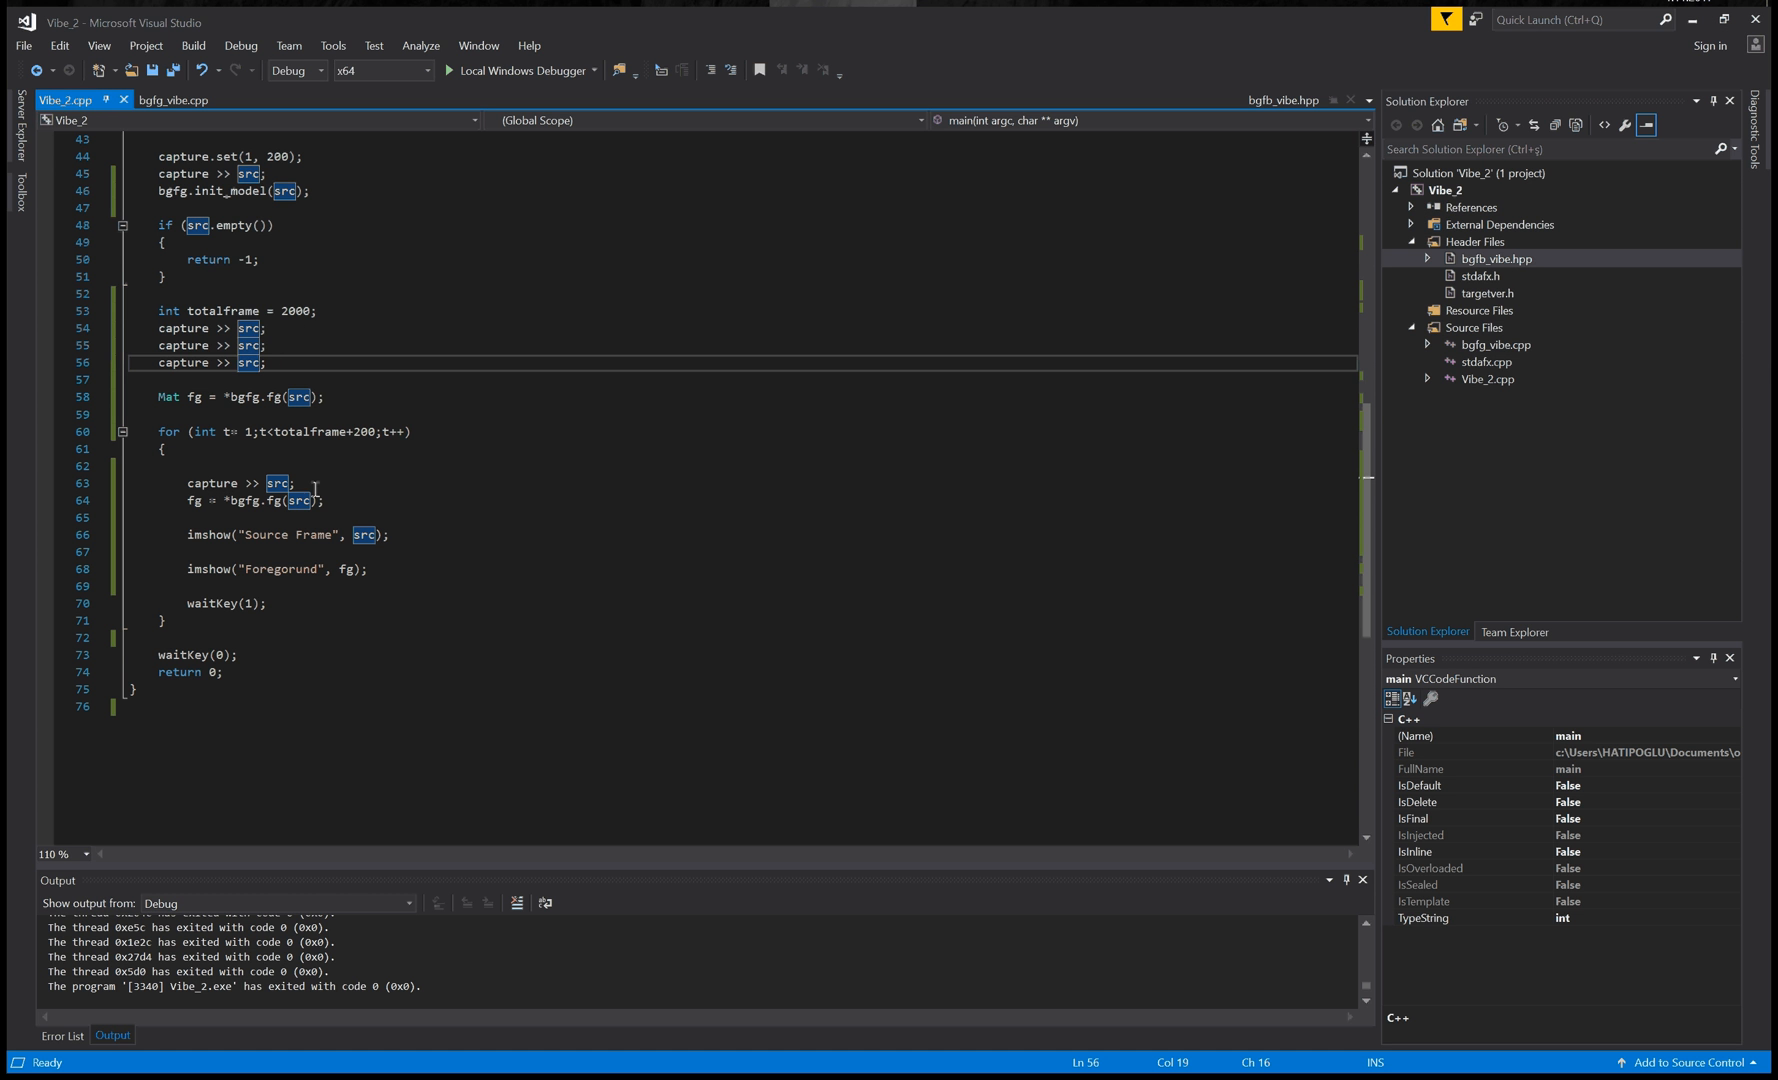
pyautogui.moveTo(232, 486)
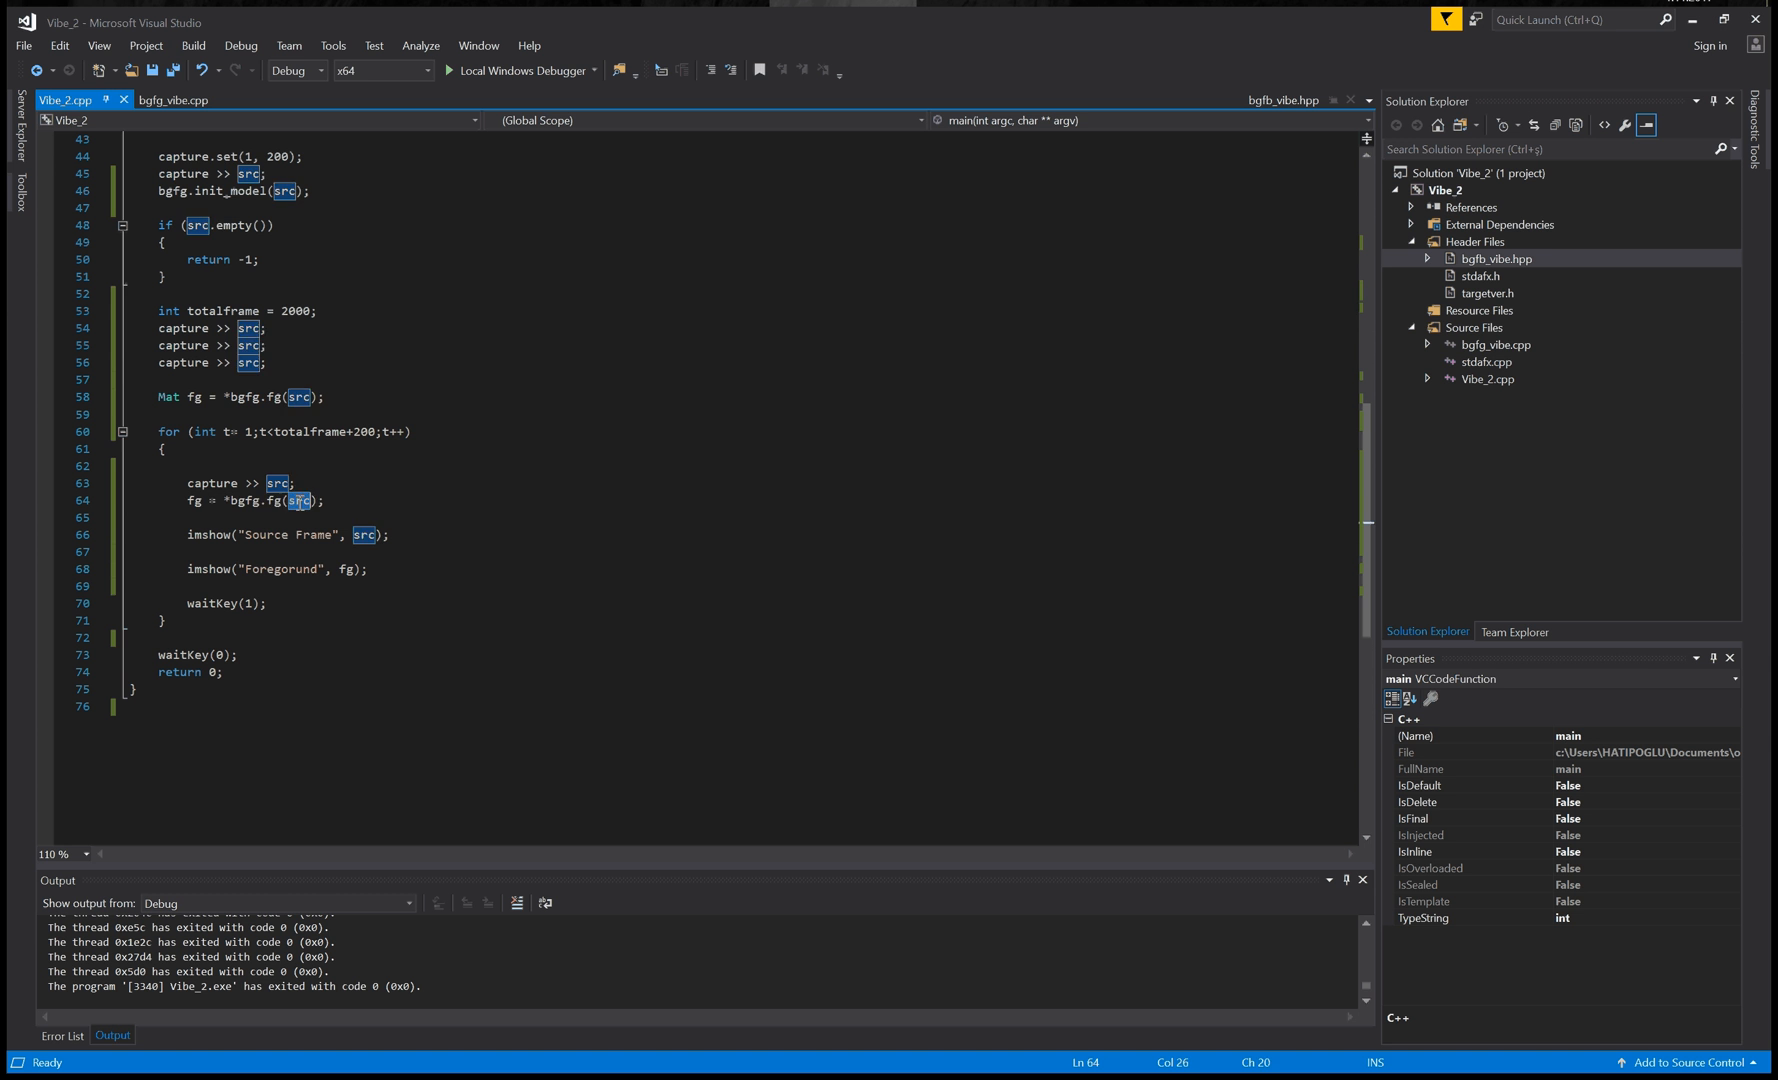
pyautogui.click(194, 500)
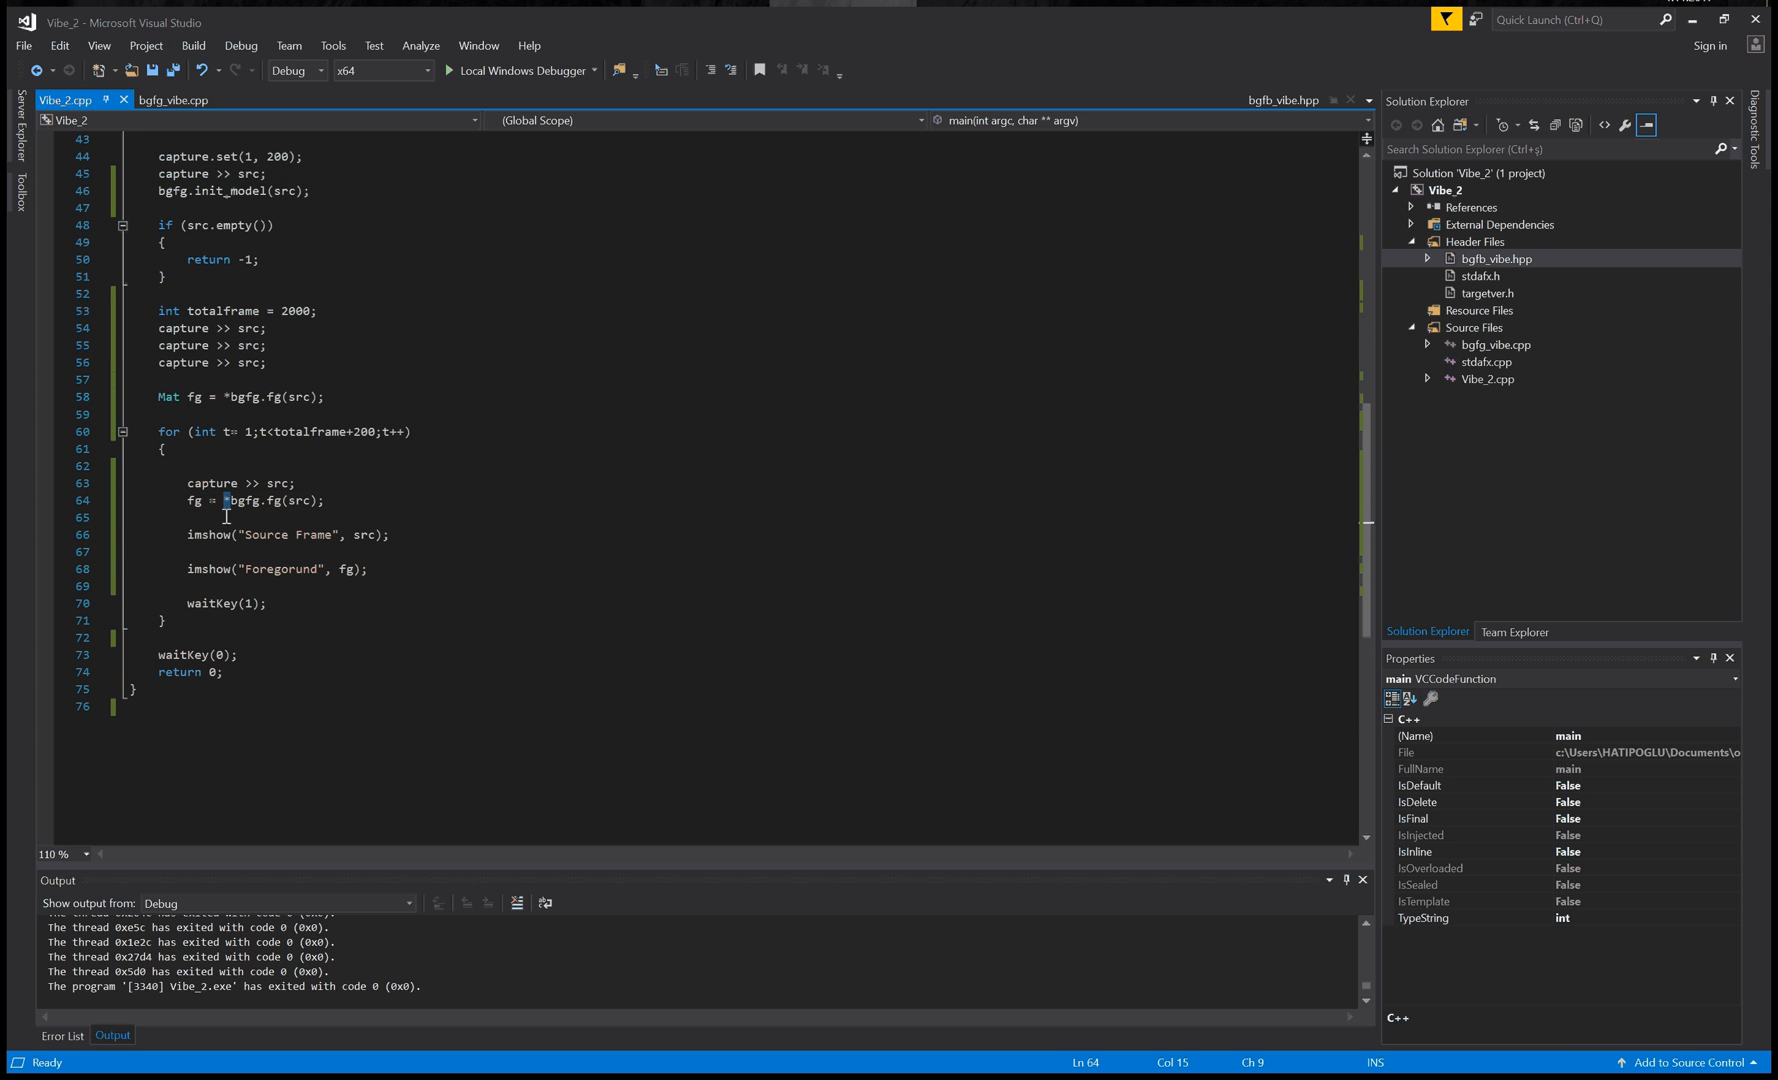
pyautogui.click(227, 517)
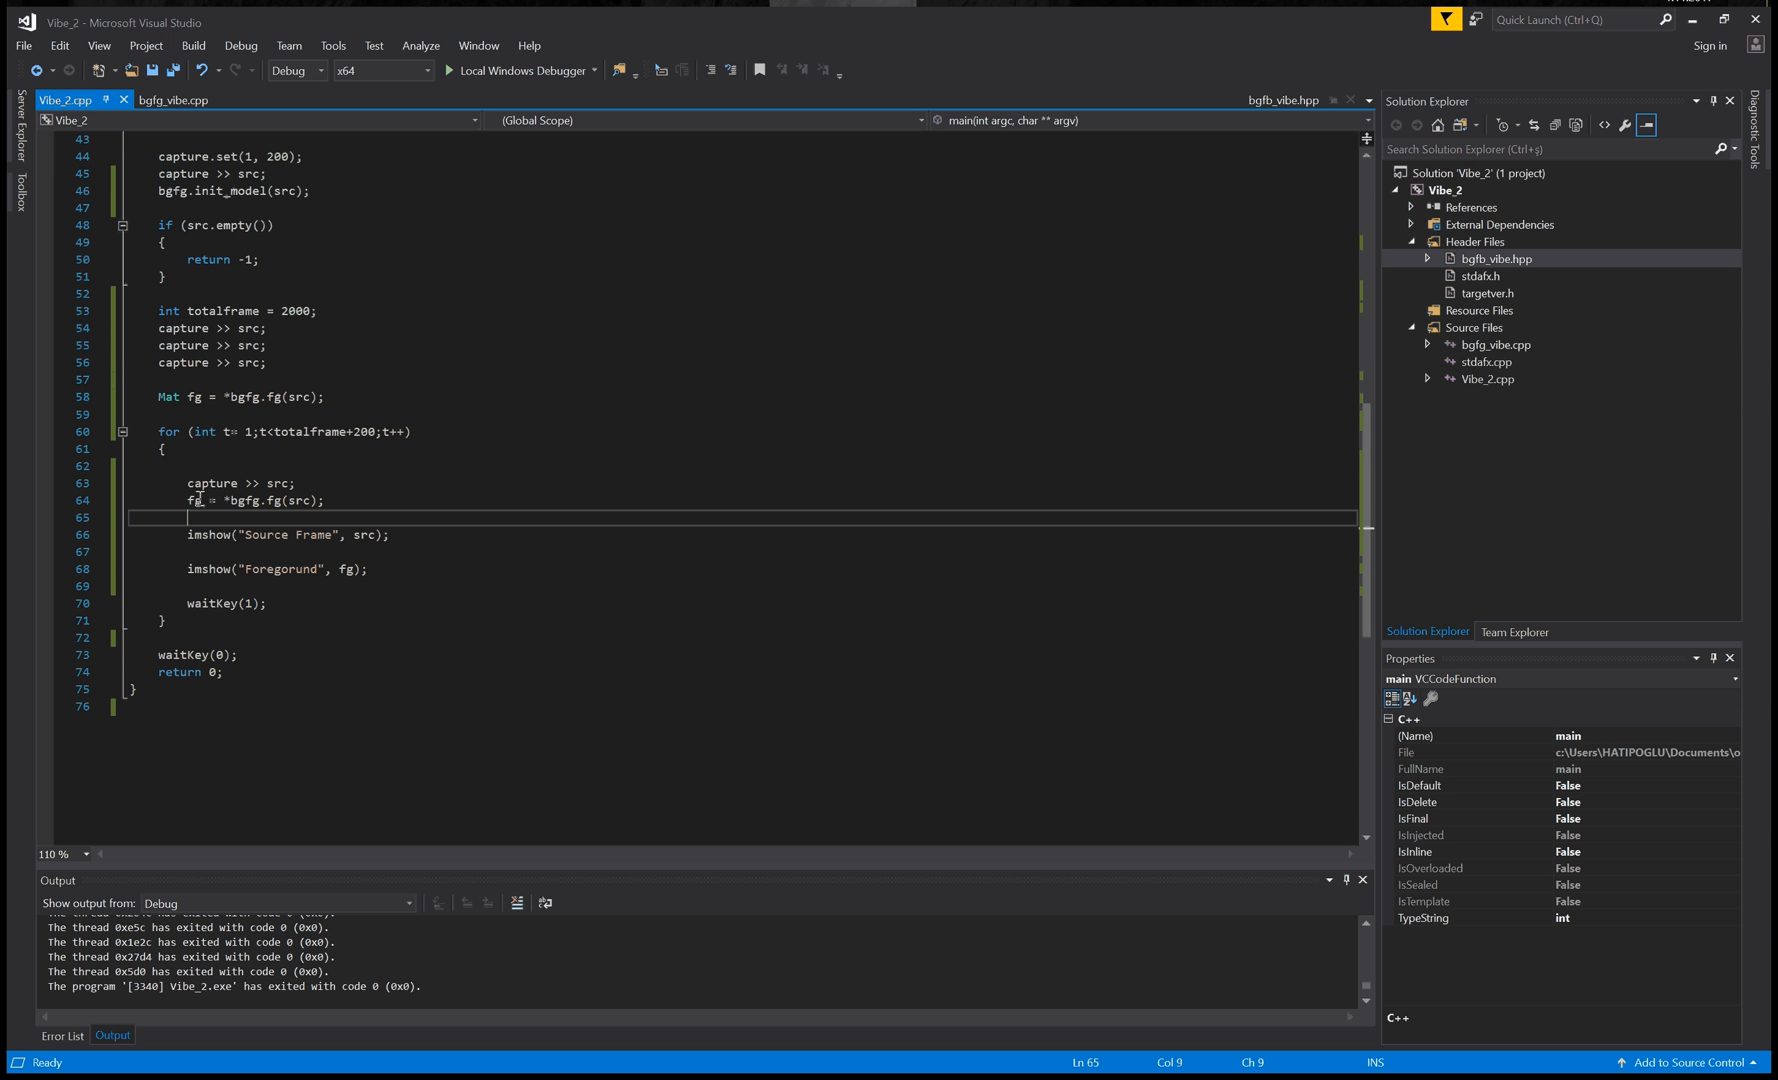
pyautogui.moveTo(231, 508)
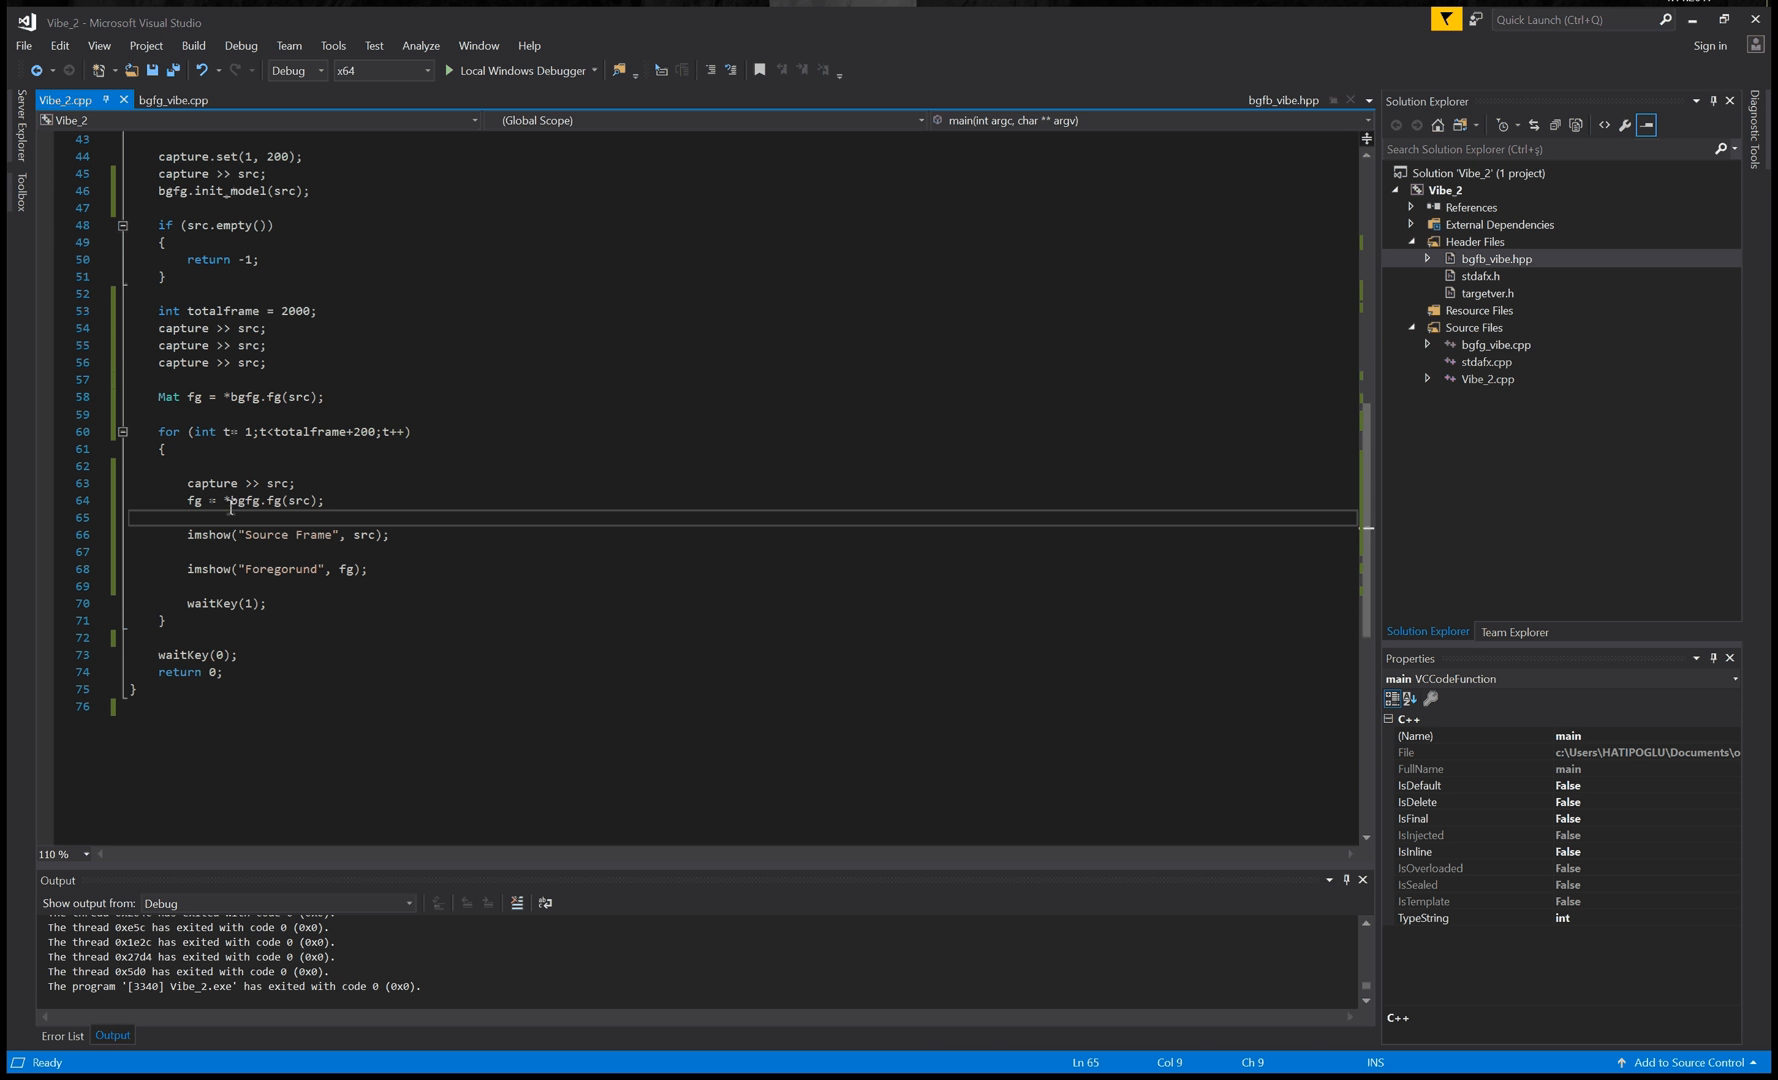
pyautogui.doubleClick(345, 569)
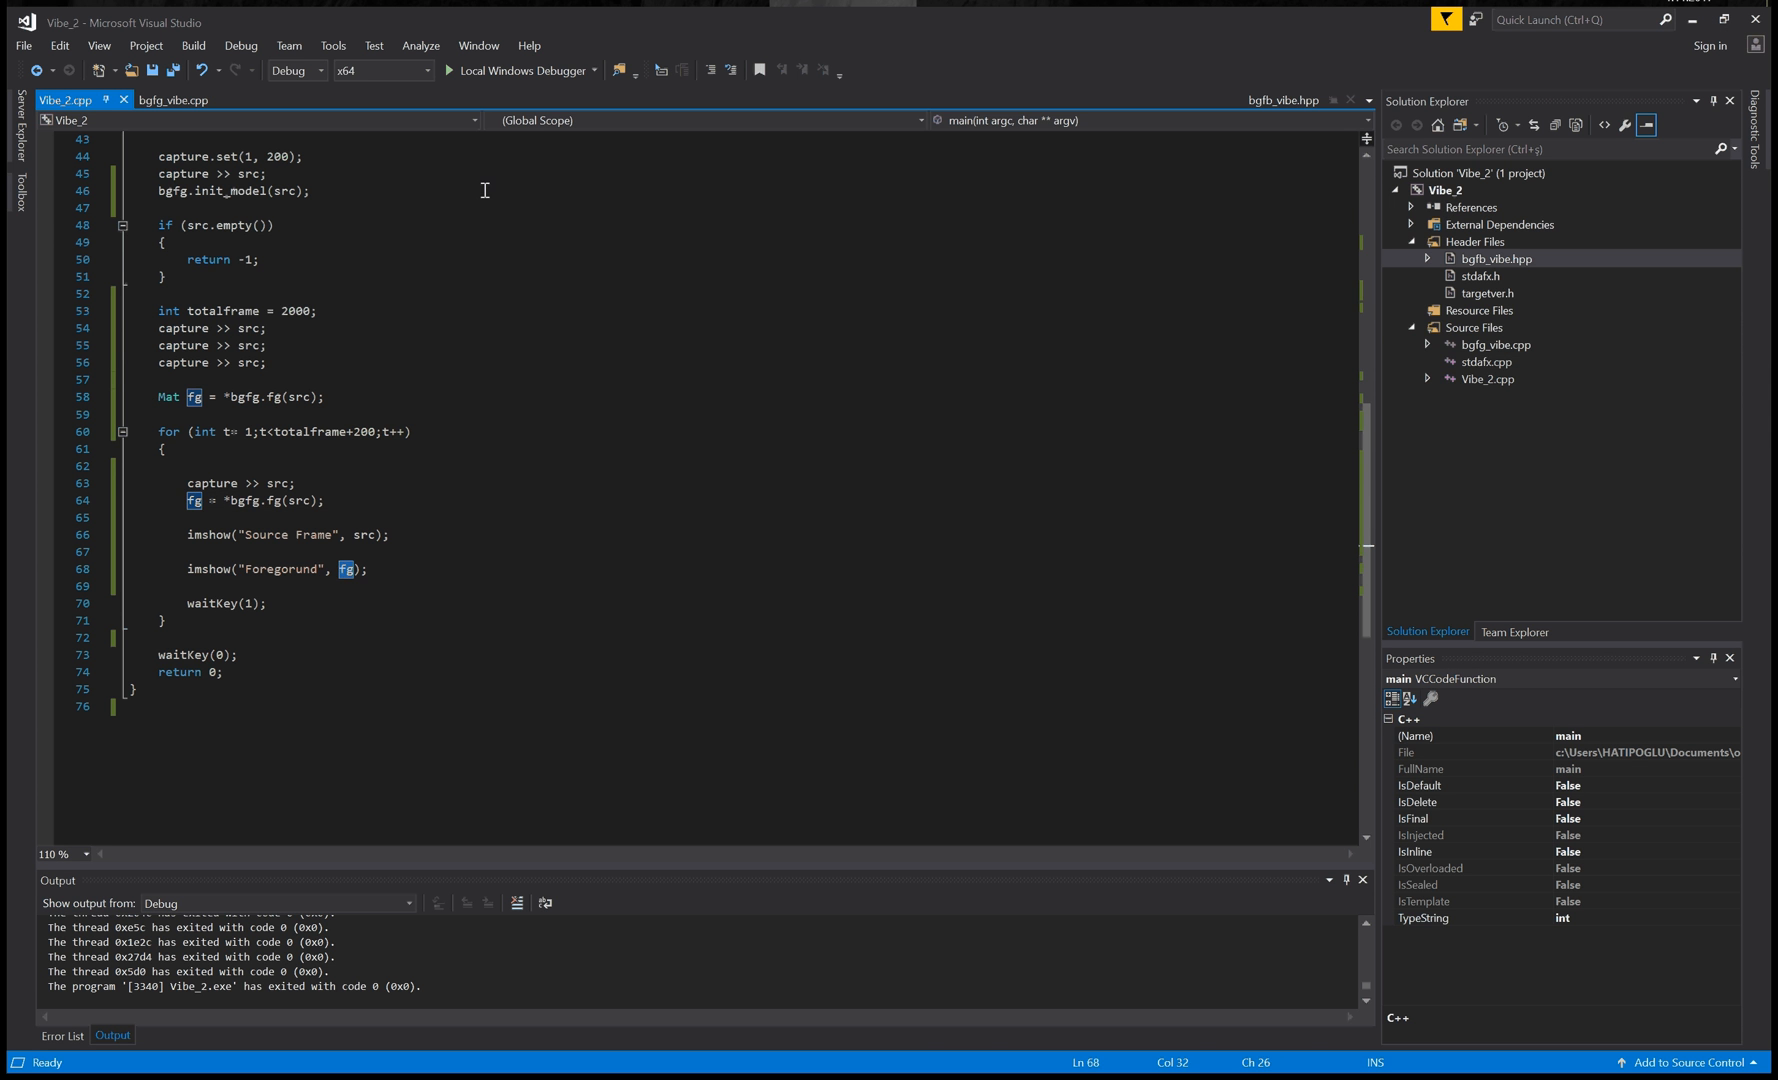